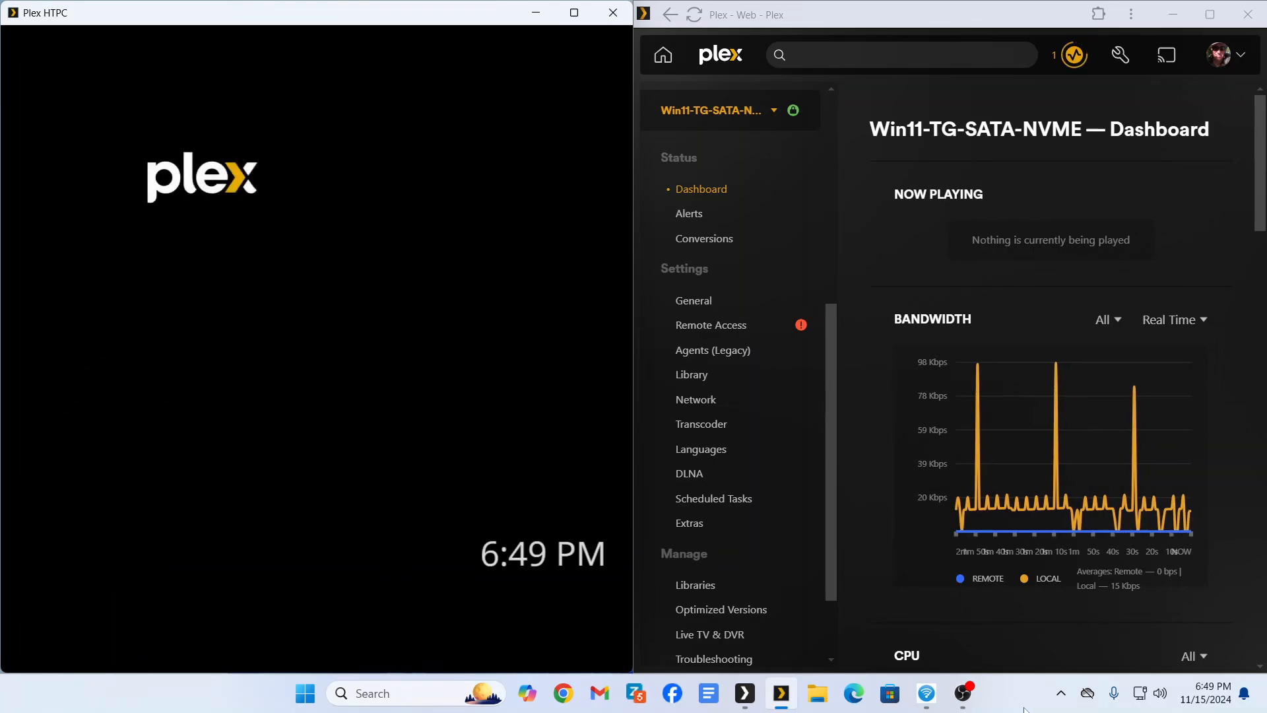
mouse_move(962, 694)
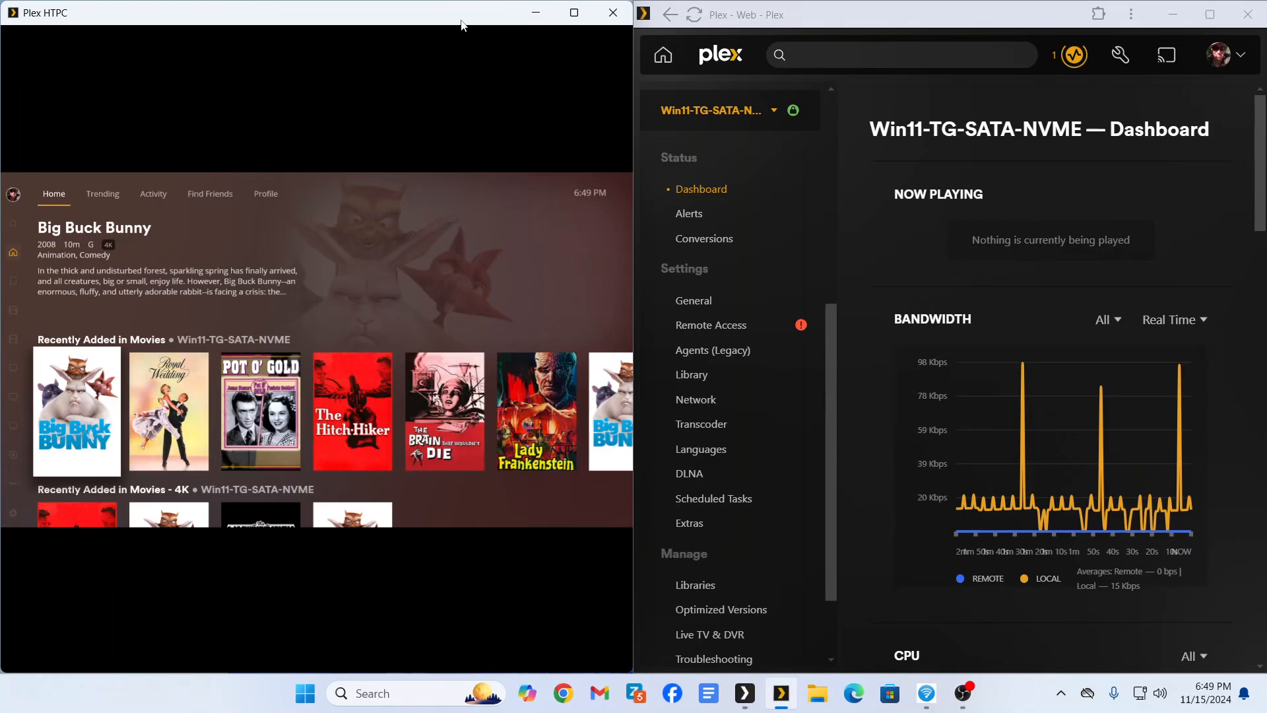
- Play The Hitch-Hiker, drop its quality to 2 Mbps 720p, then stop playback
click(12, 194)
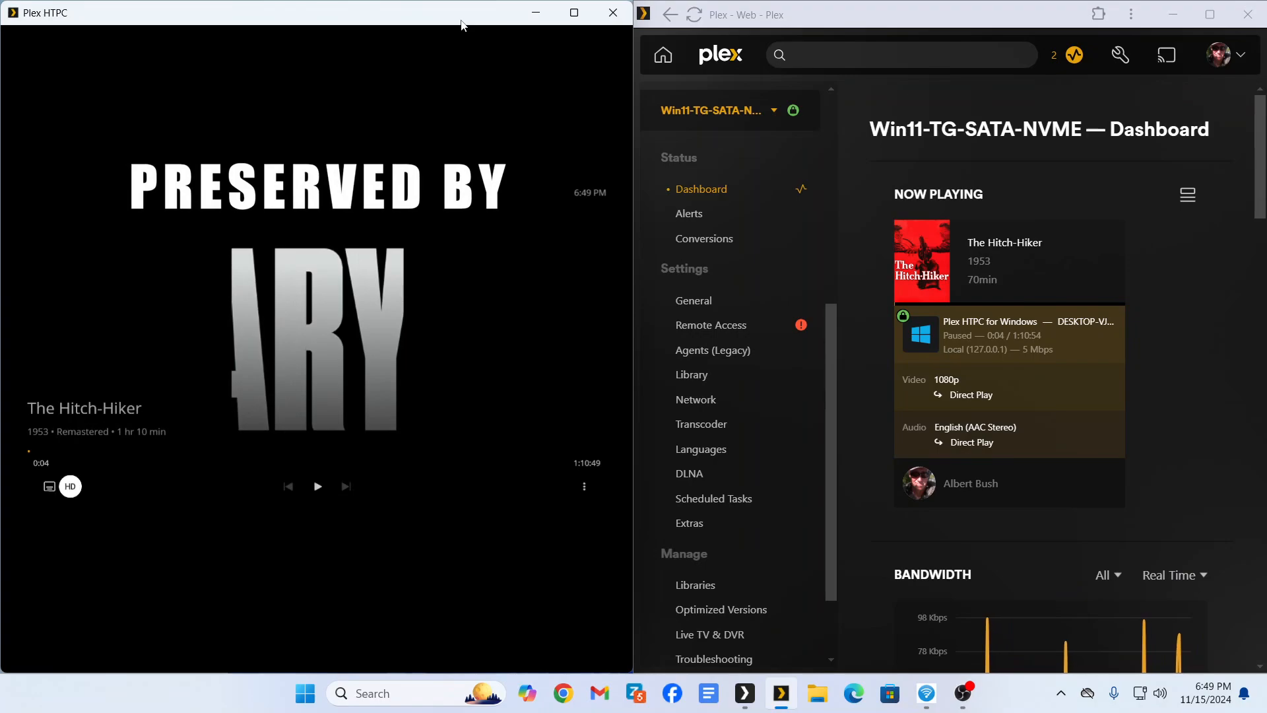
click(70, 486)
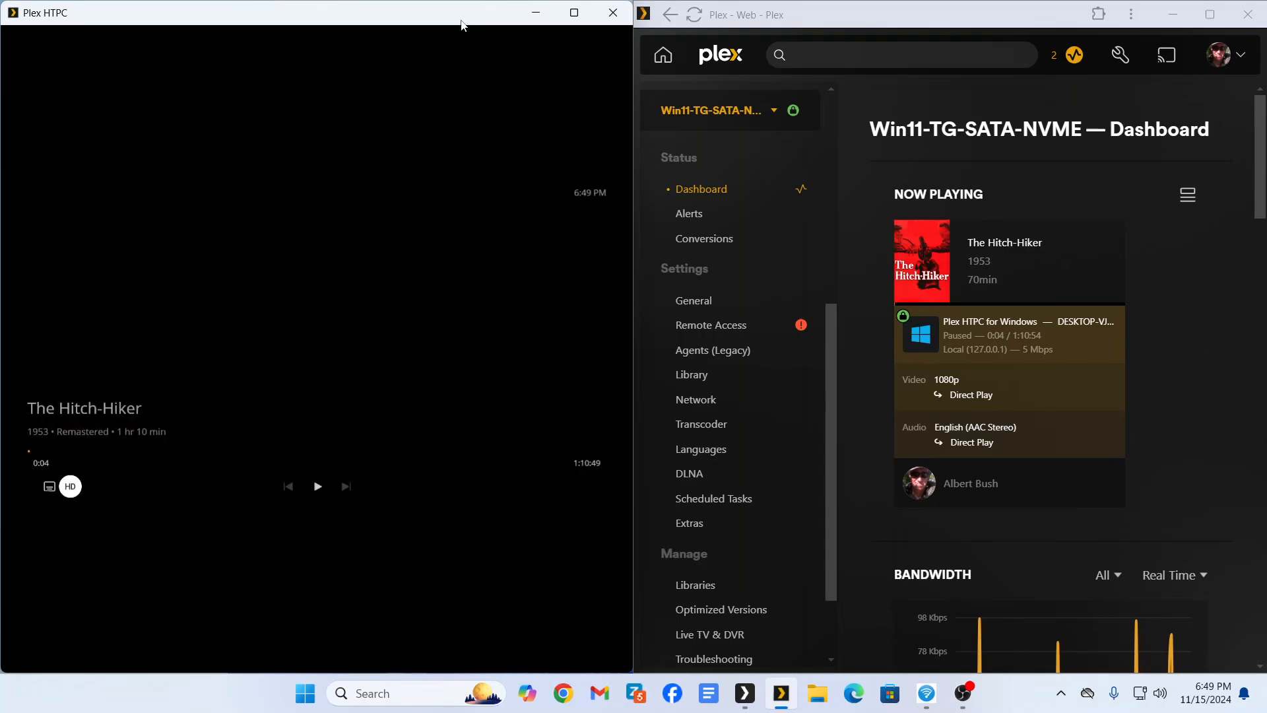
click(316, 486)
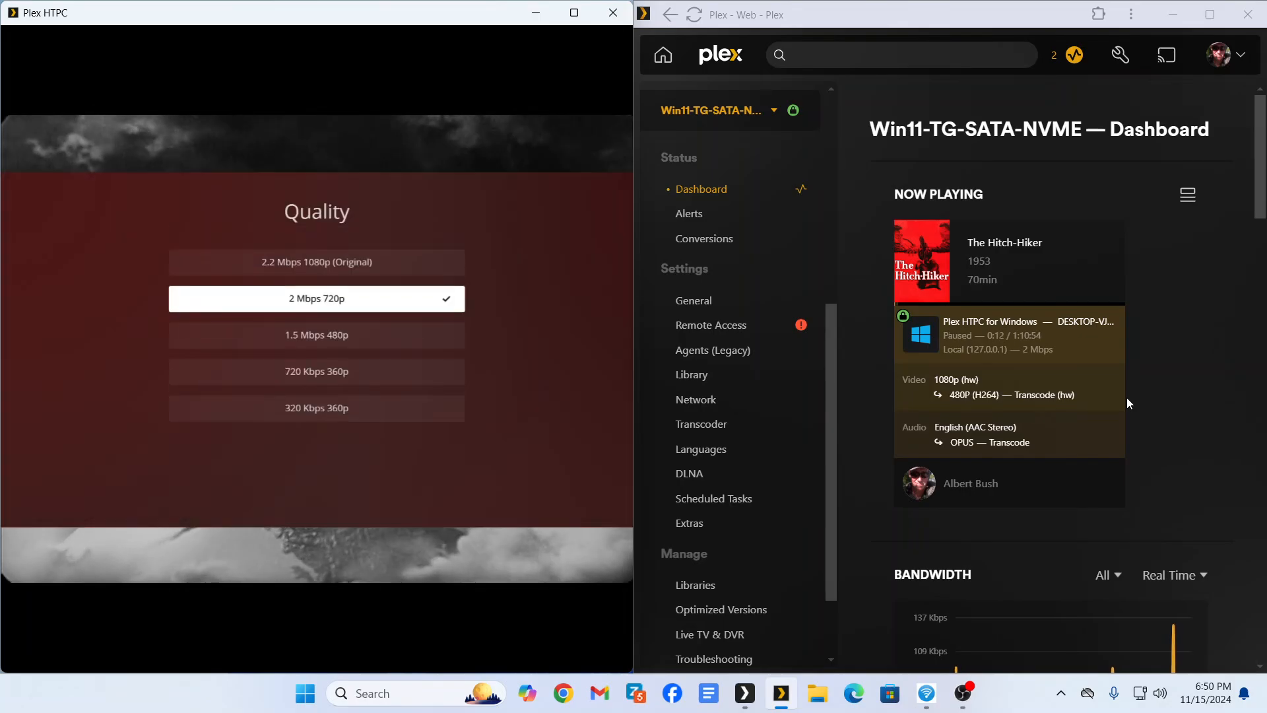
click(316, 262)
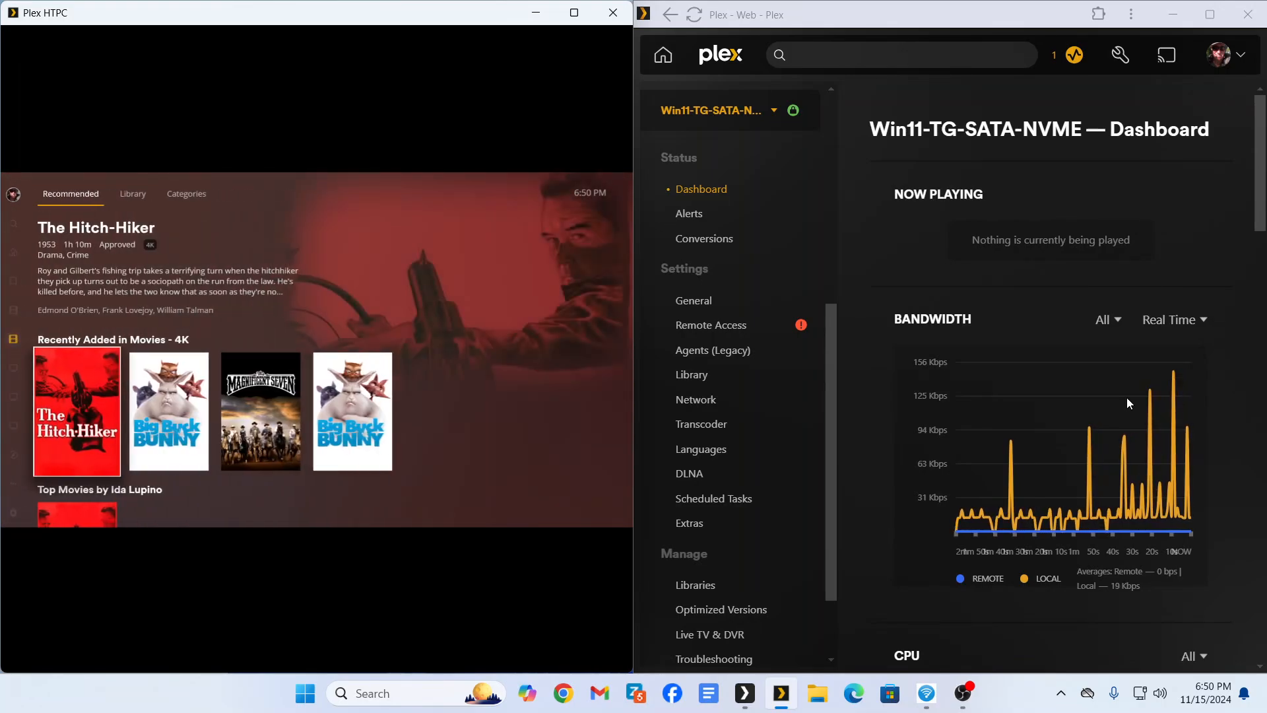
- Play The Magnificent Seven at original 4K quality as a direct-play stream
click(260, 411)
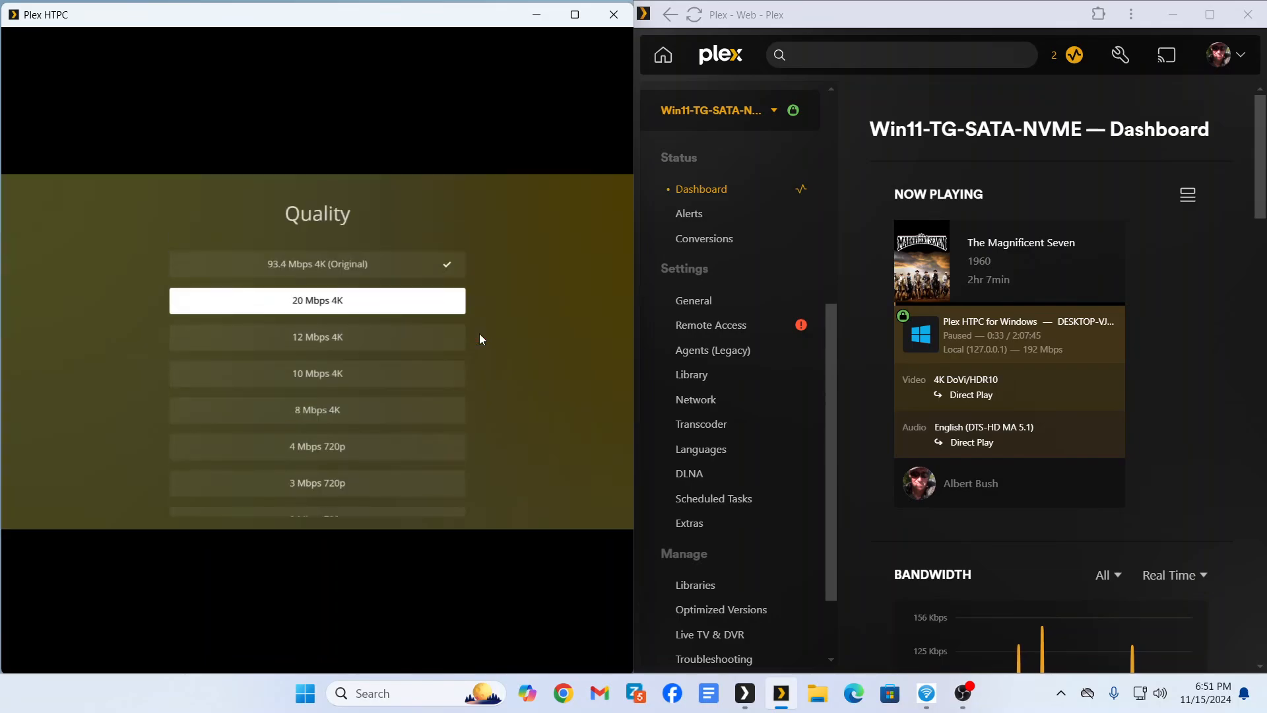
- Switch The Magnificent Seven to 4 Mbps 720p, forcing a 720p hardware transcode
scroll(down, 3)
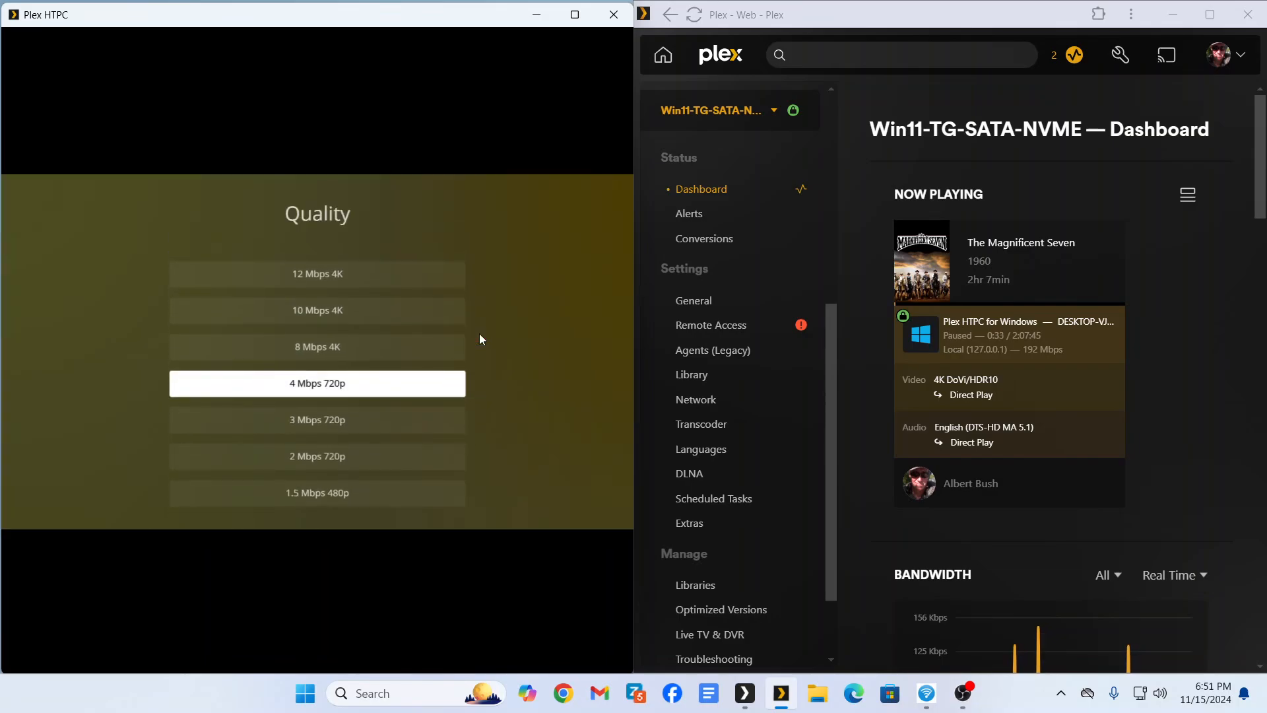
click(316, 383)
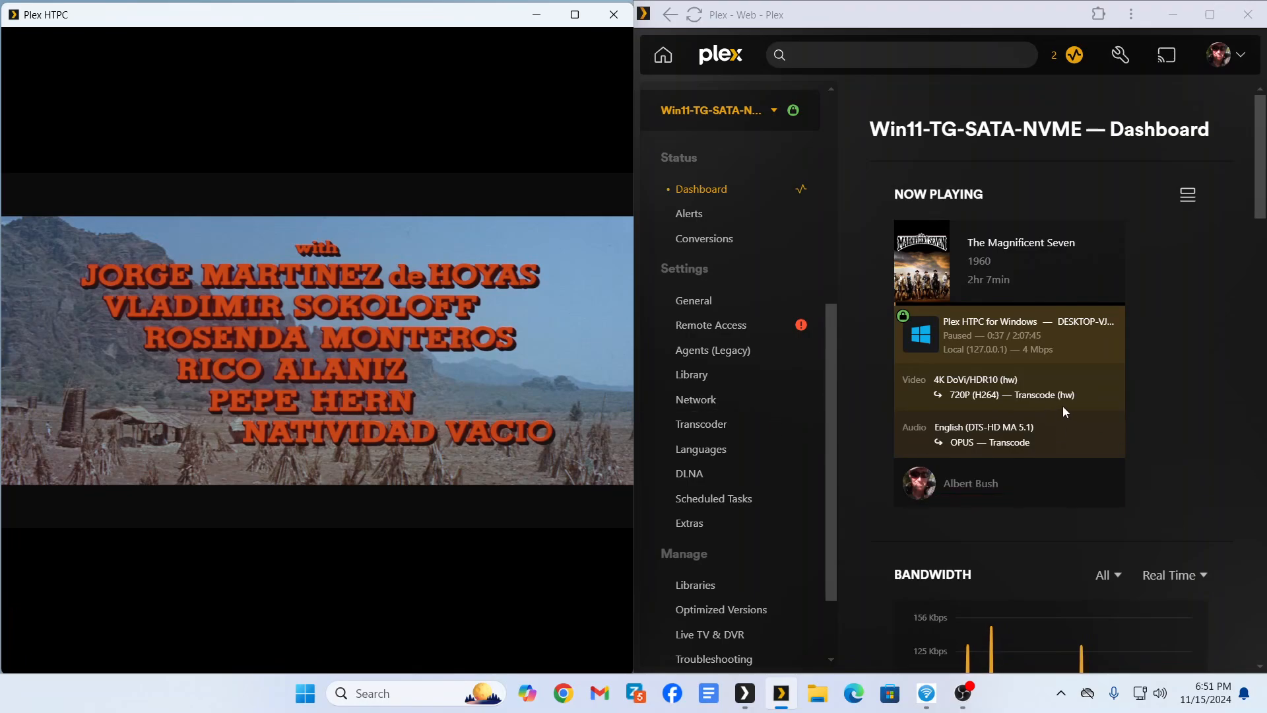
mouse_move(1108, 452)
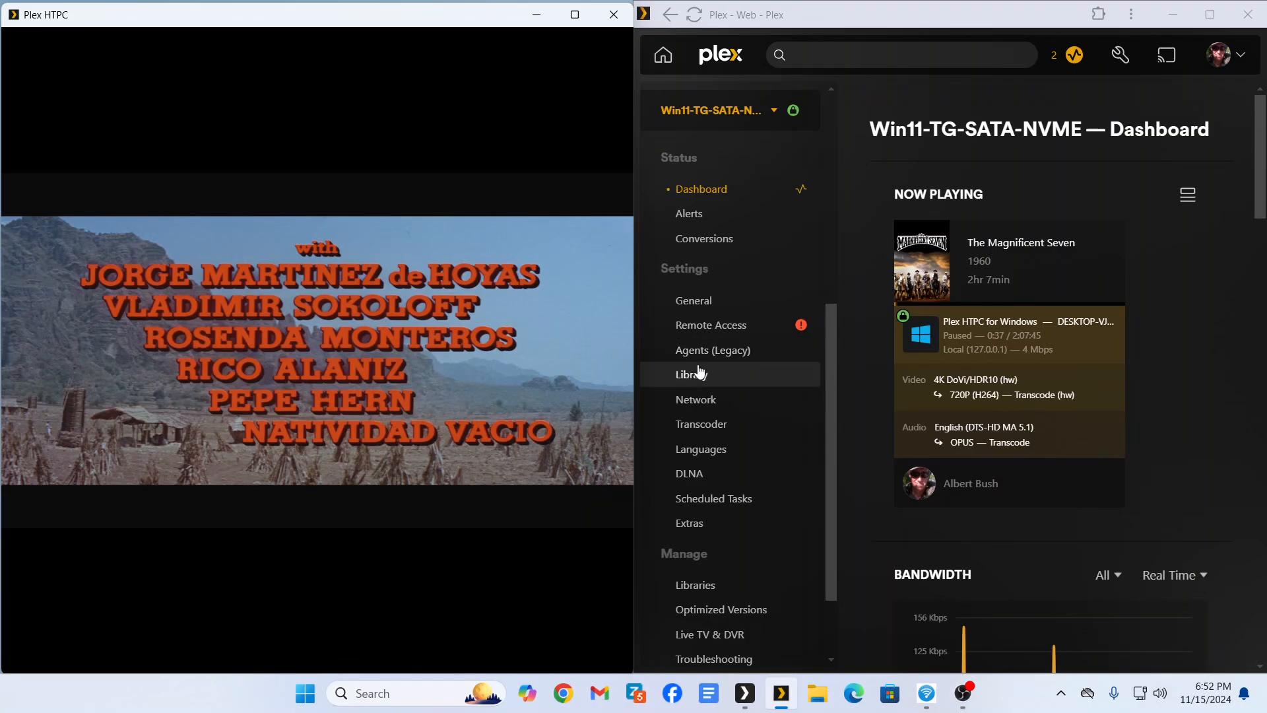
scroll(down, 3)
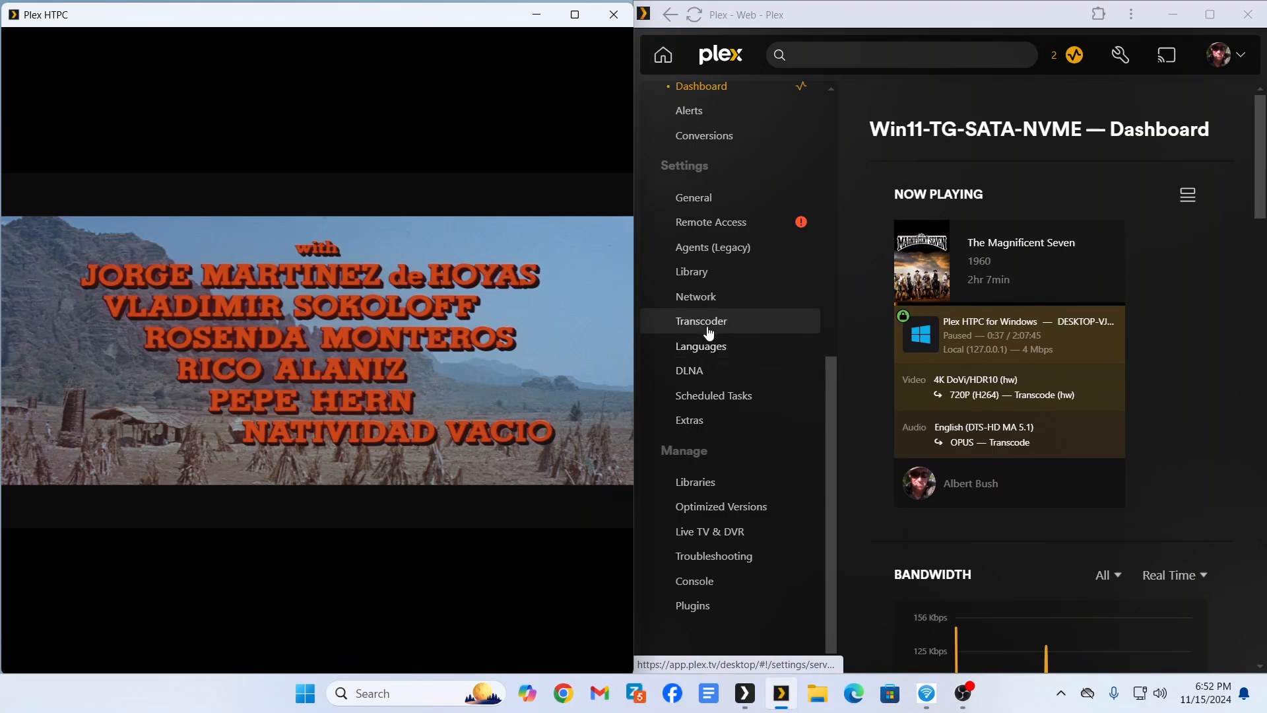
click(701, 321)
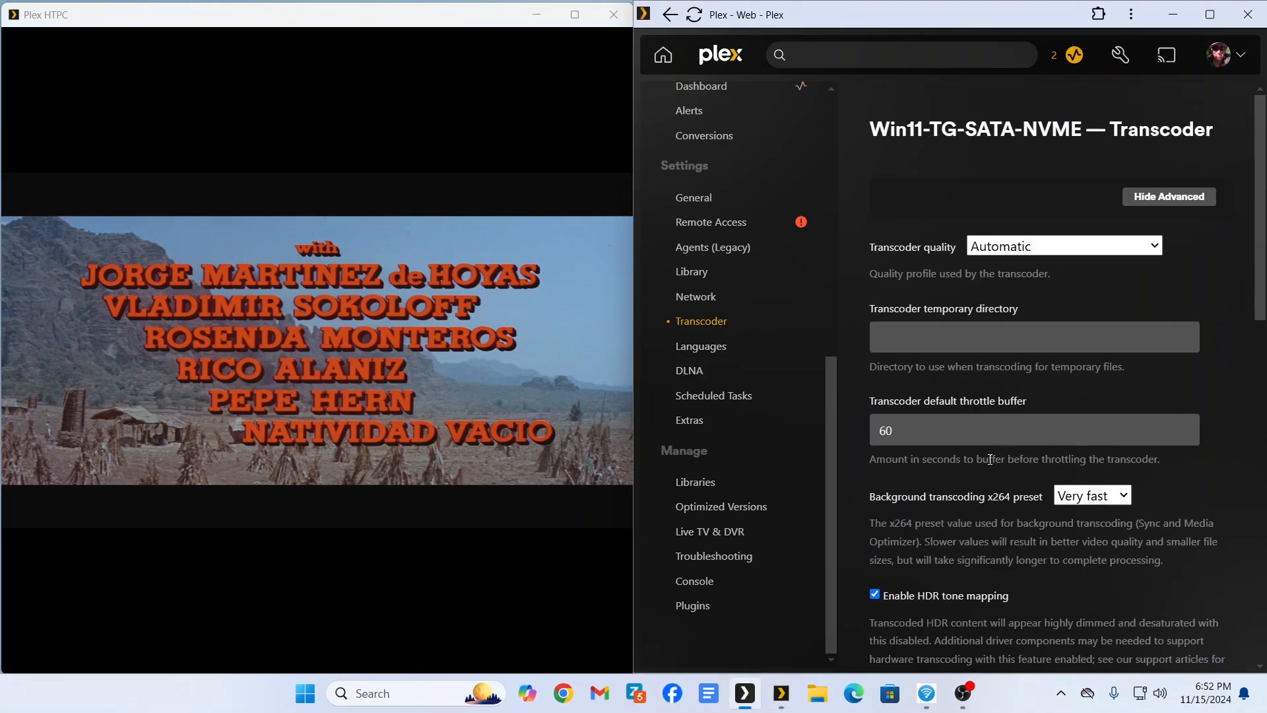
scroll(down, 3)
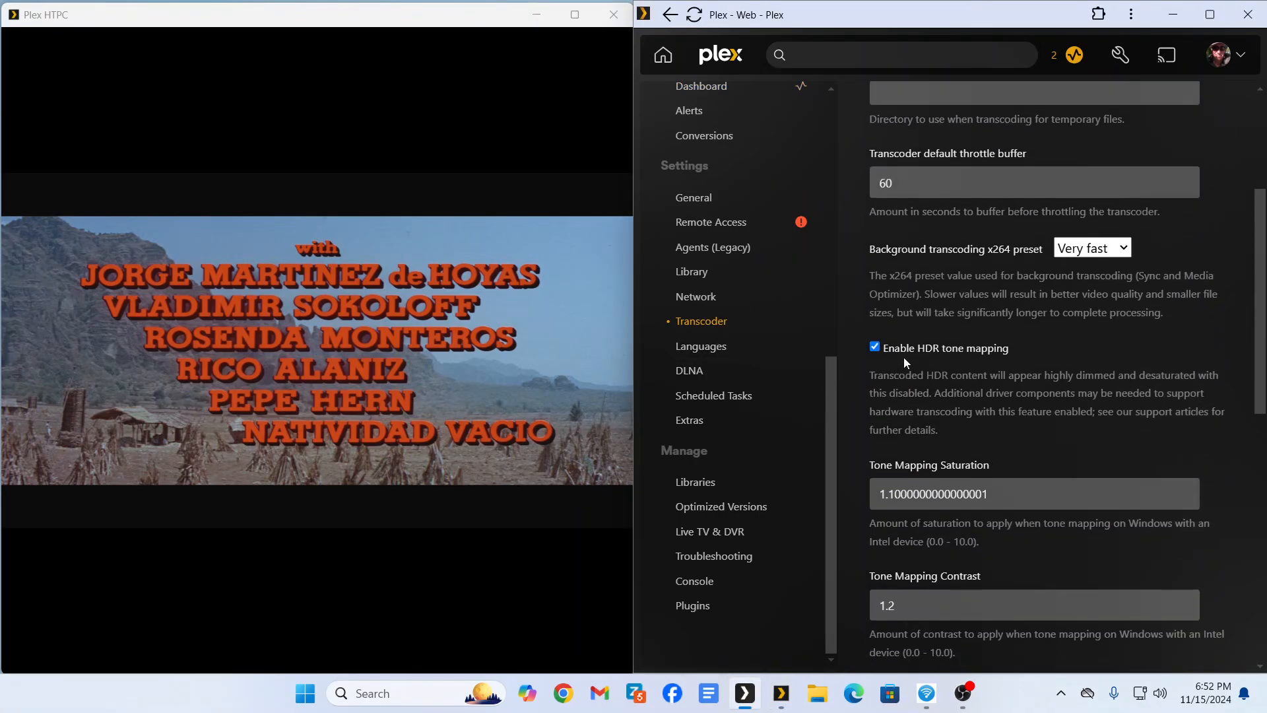
scroll(down, 3)
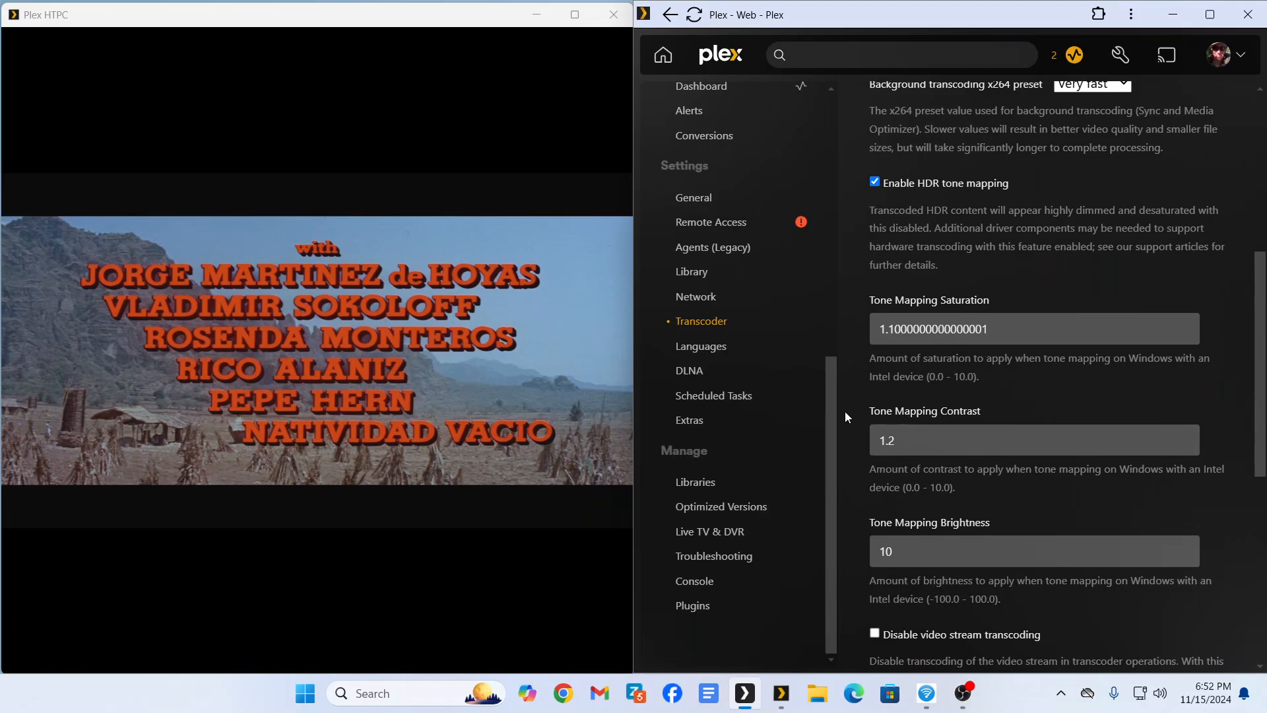
mouse_move(1039, 424)
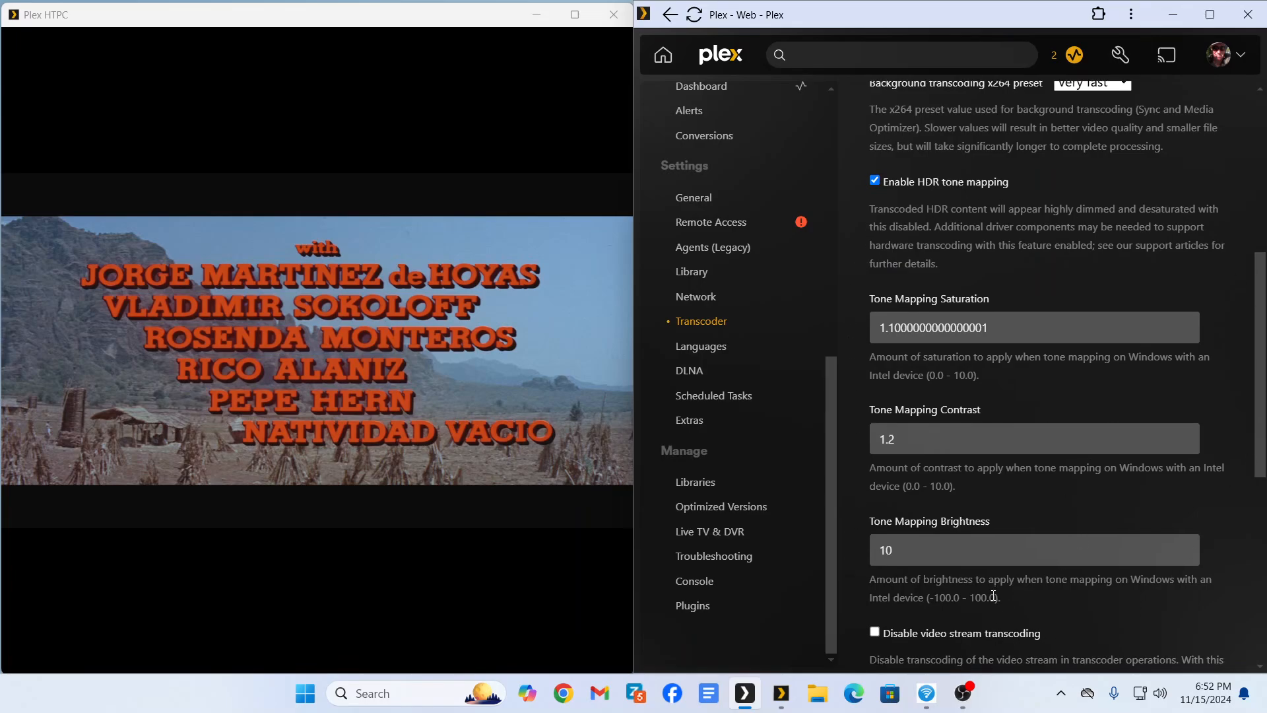
scroll(down, 3)
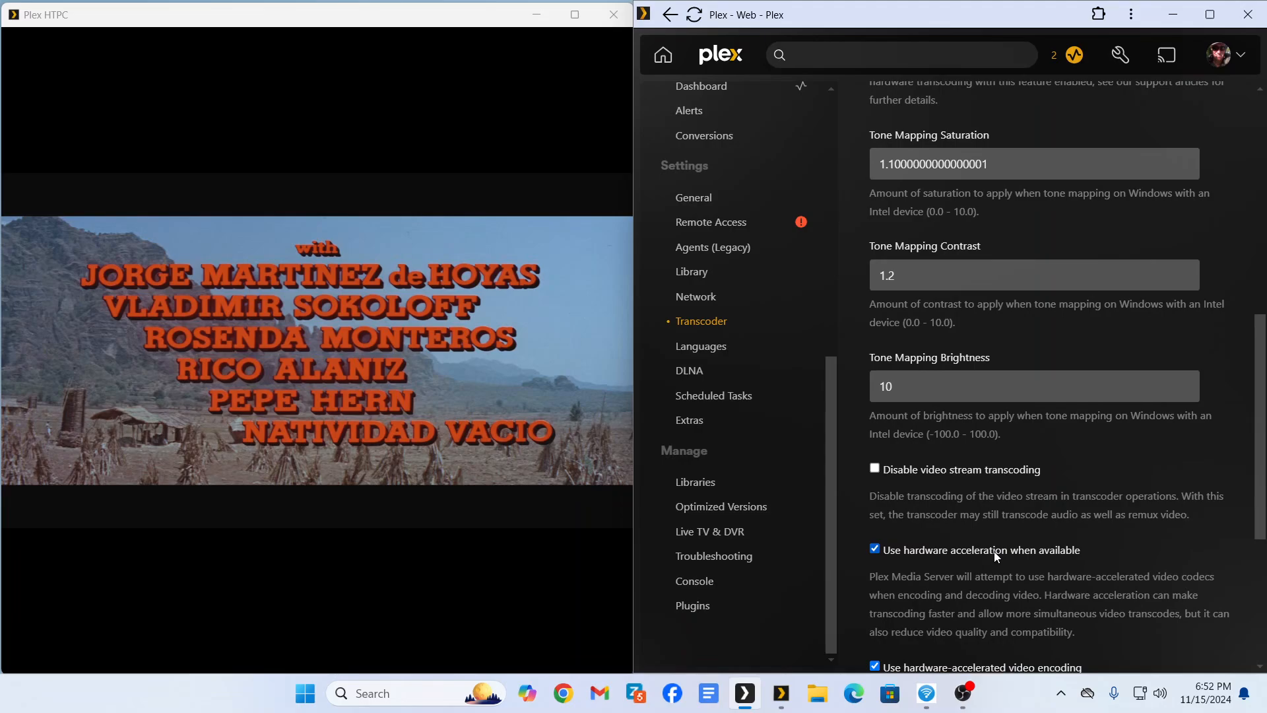
mouse_move(1022, 489)
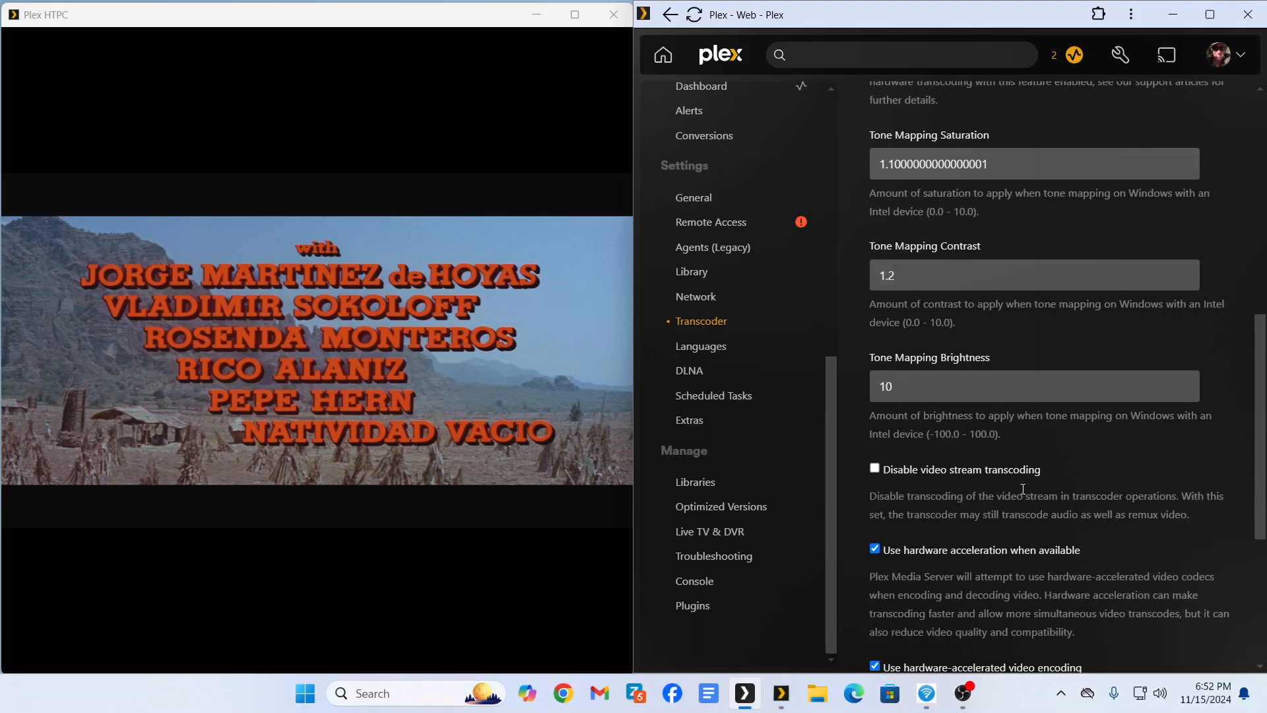
mouse_move(1141, 446)
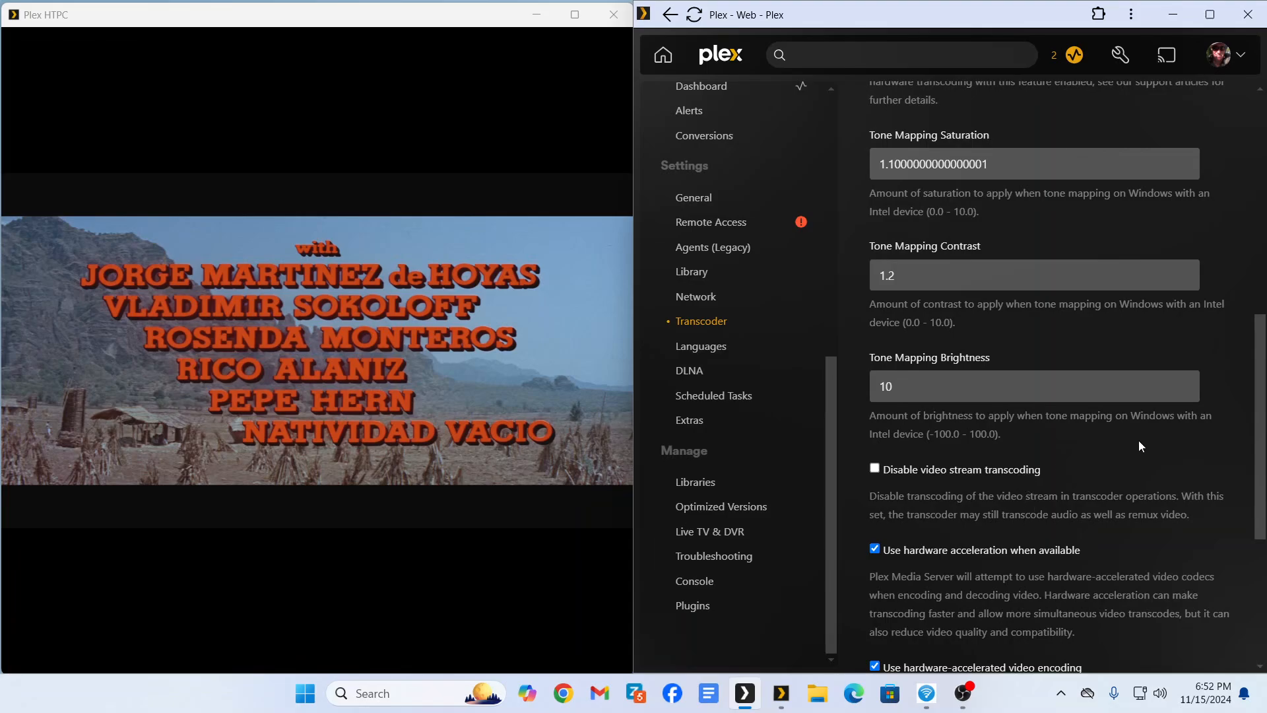
mouse_move(967, 433)
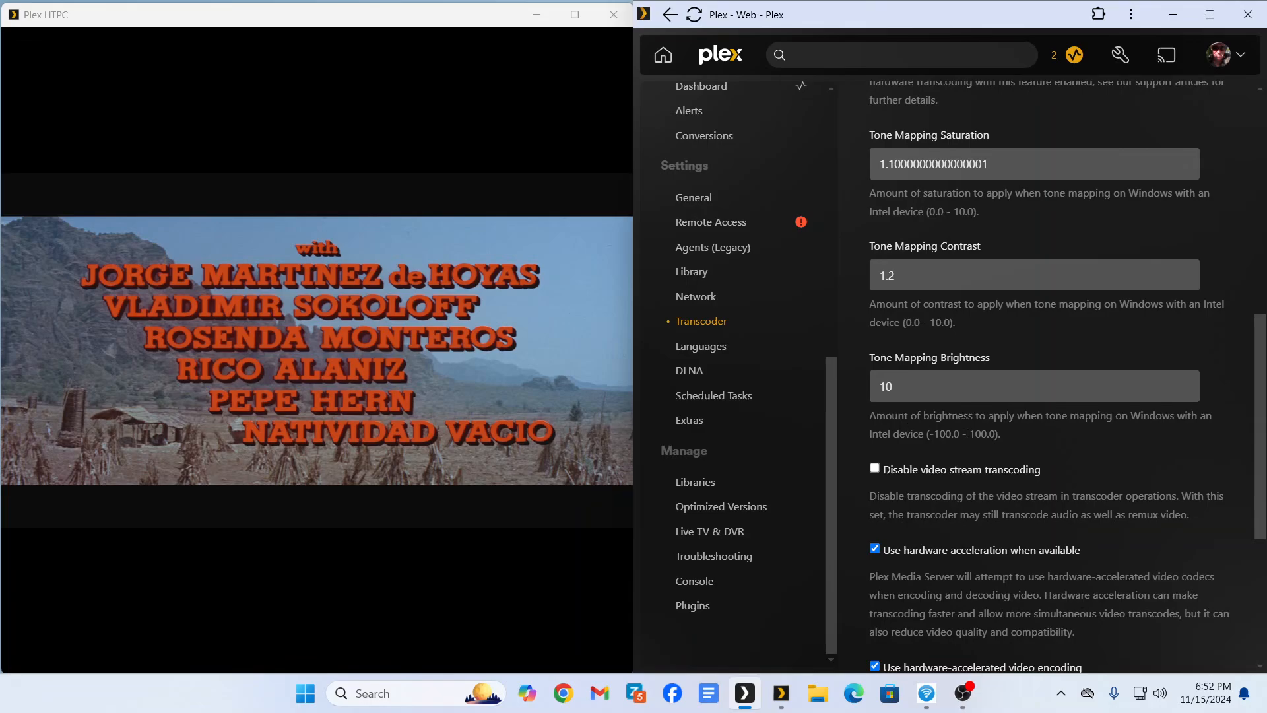
mouse_move(861, 372)
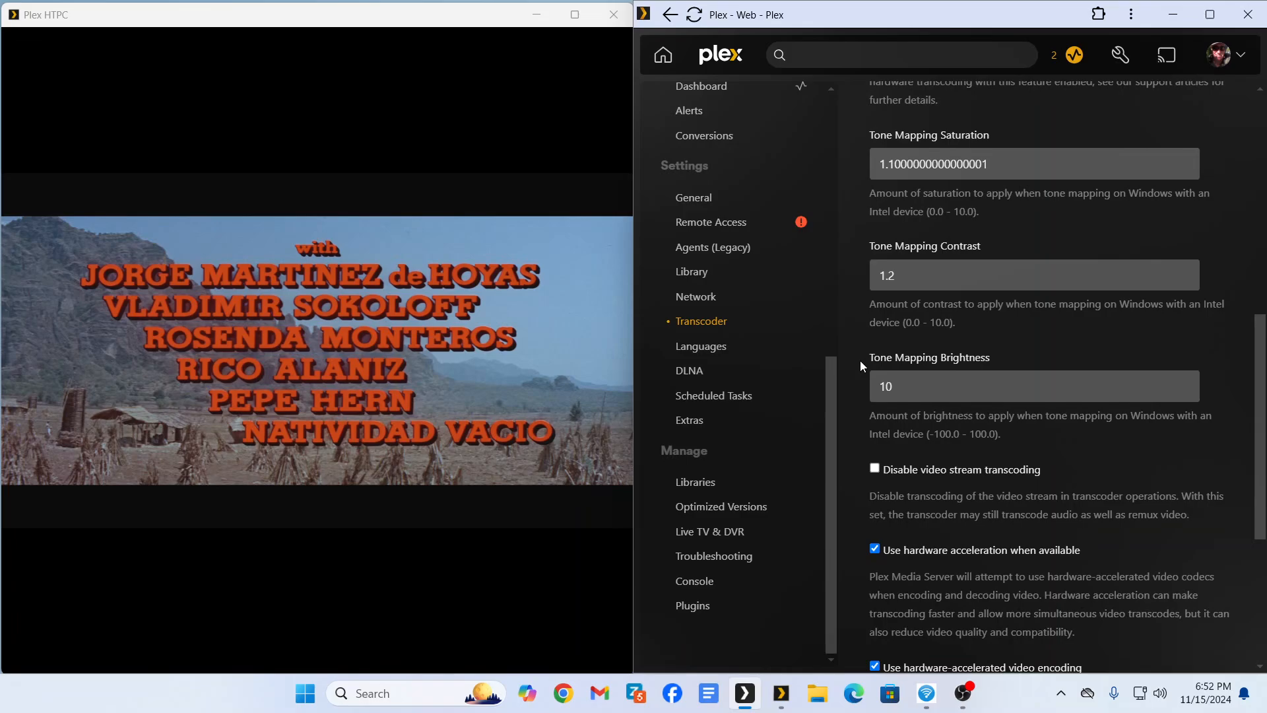
mouse_move(837, 359)
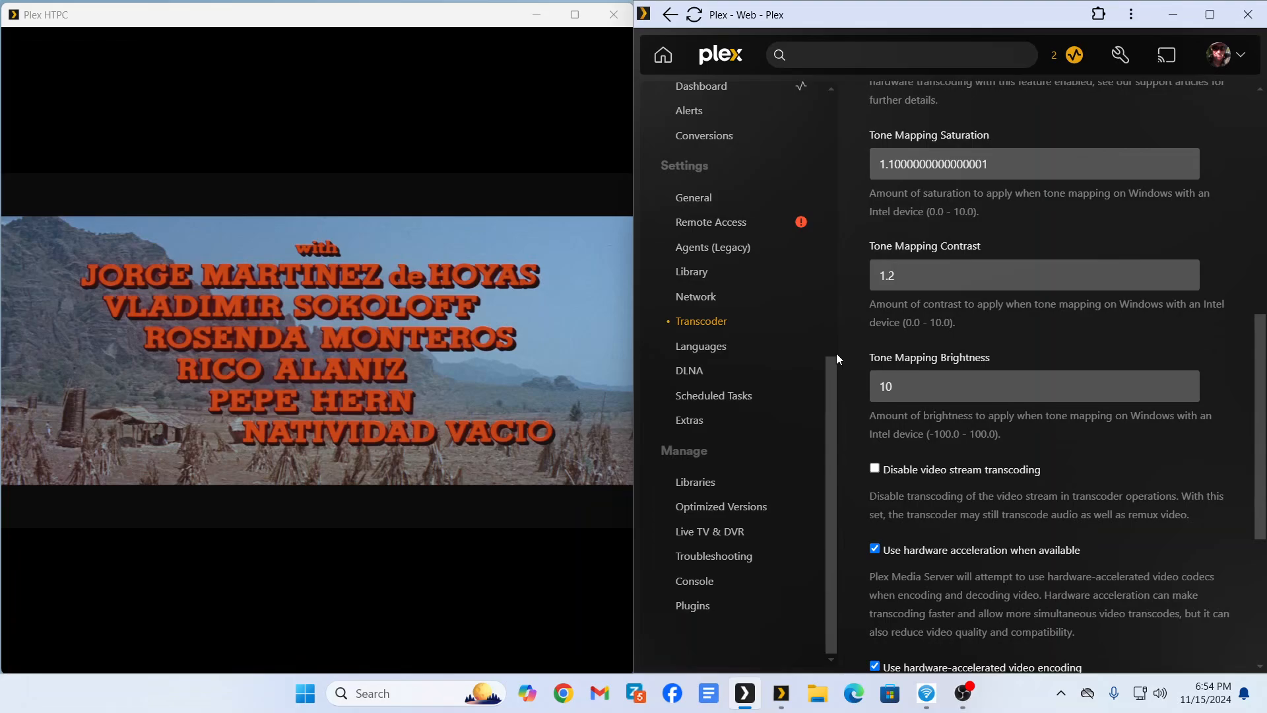
mouse_move(457, 301)
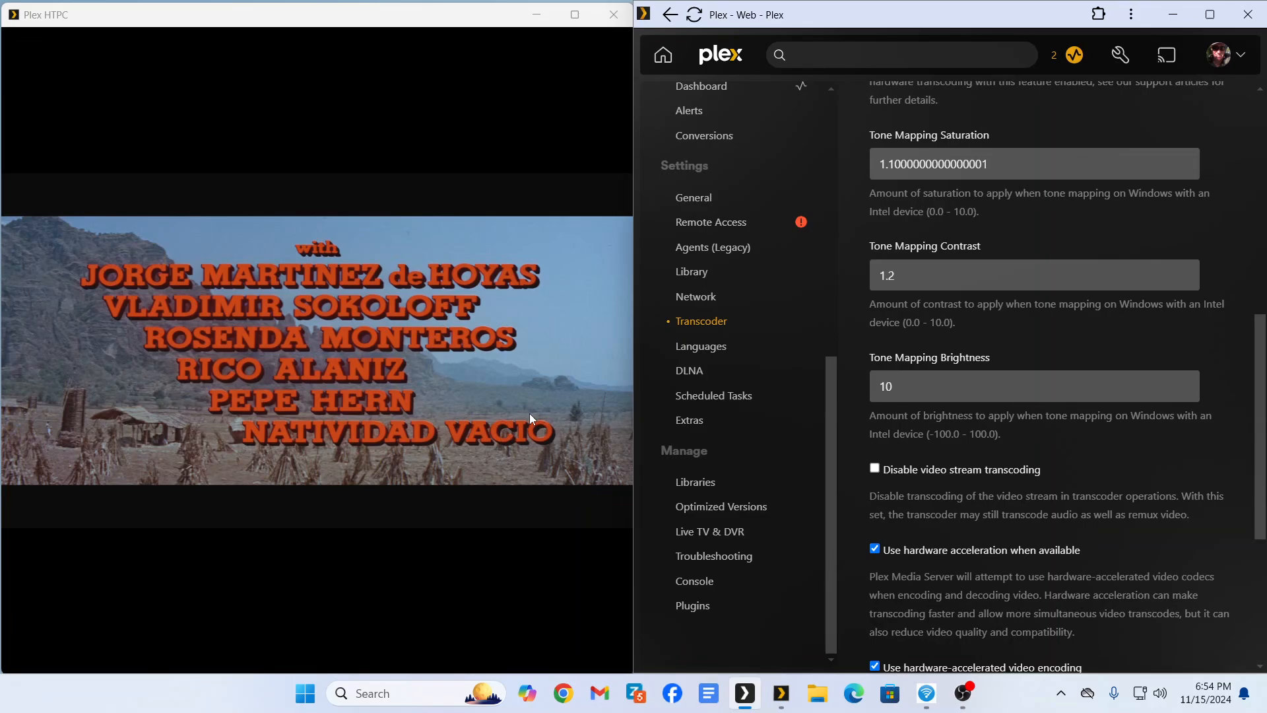
mouse_move(478, 374)
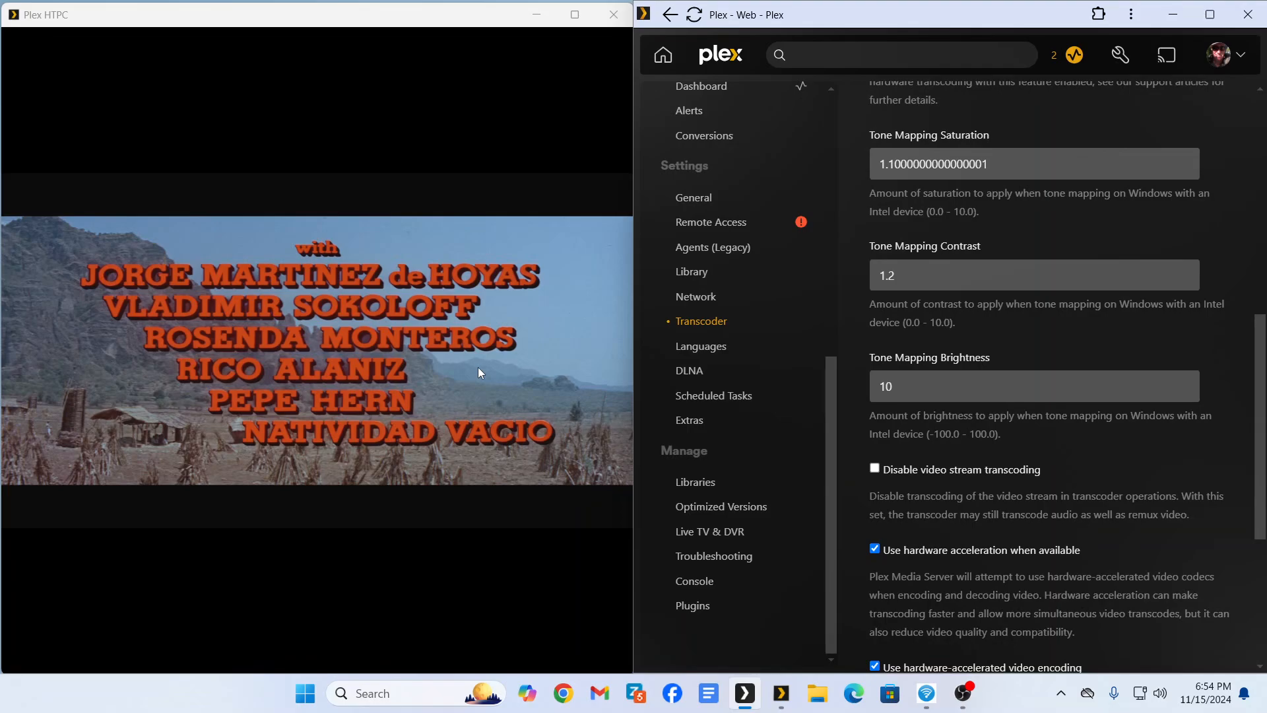
mouse_move(475, 372)
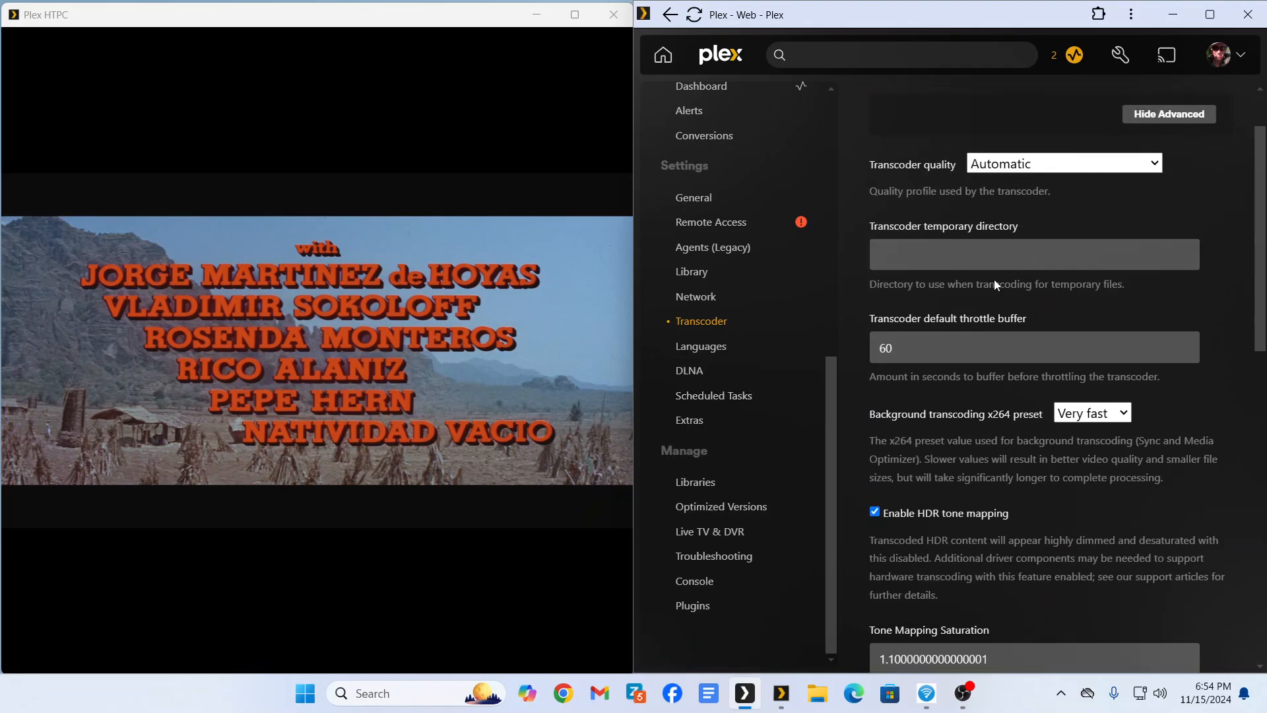
scroll(down, 3)
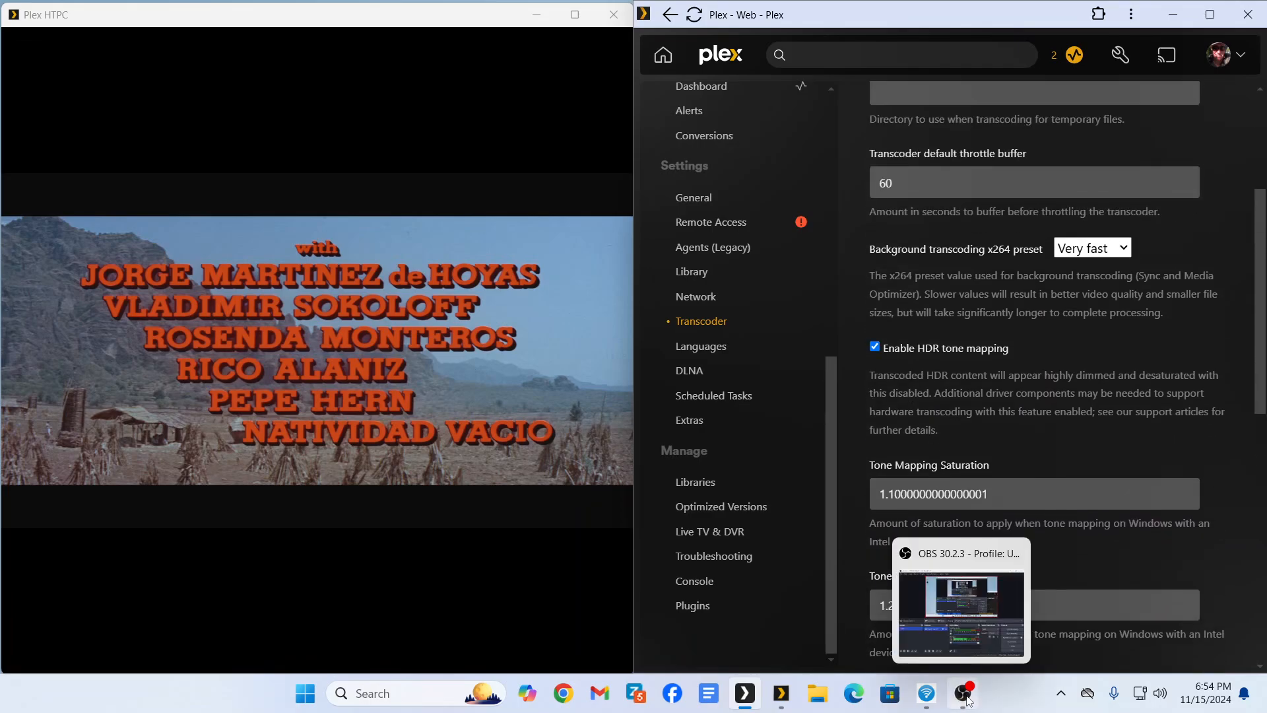
click(961, 694)
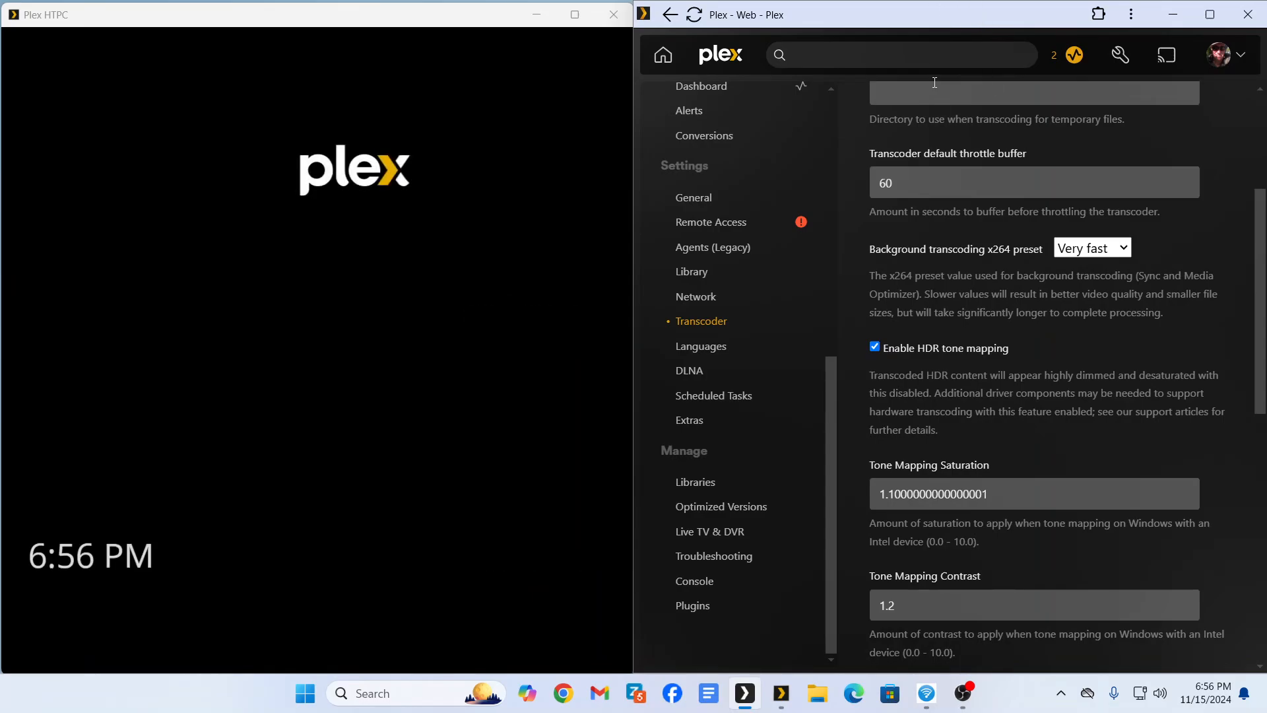
mouse_move(951, 23)
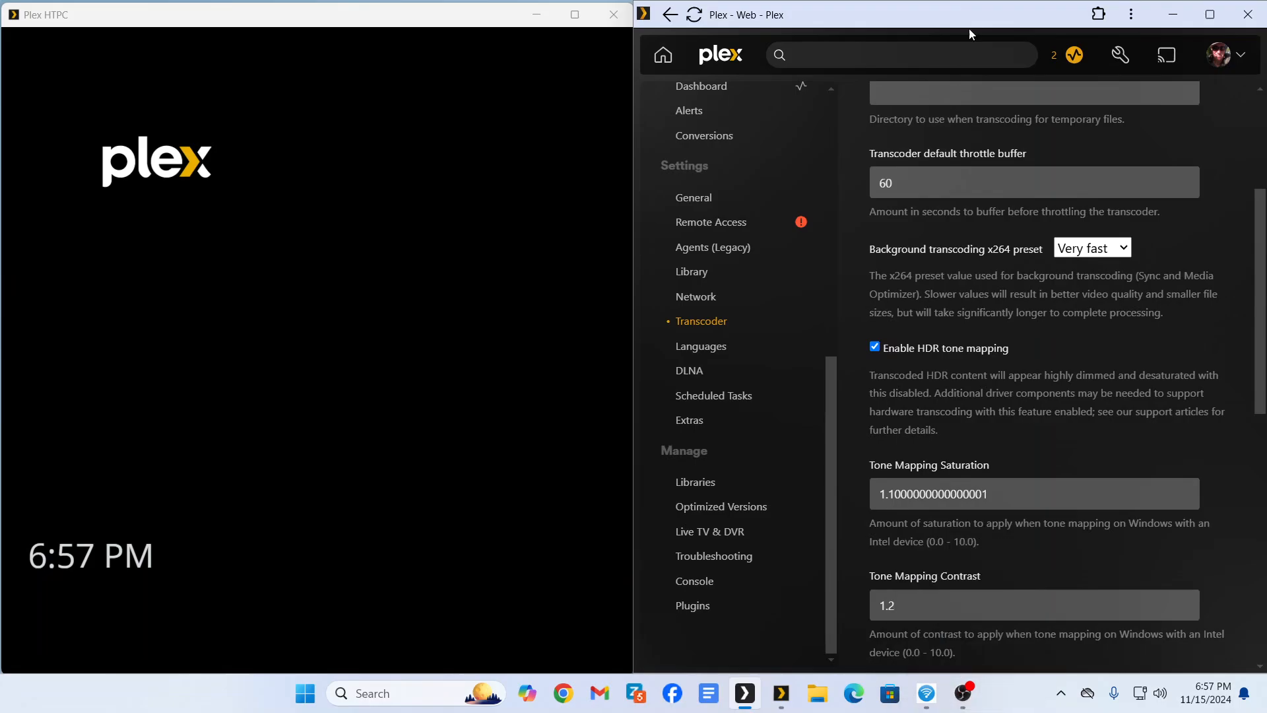
mouse_move(976, 19)
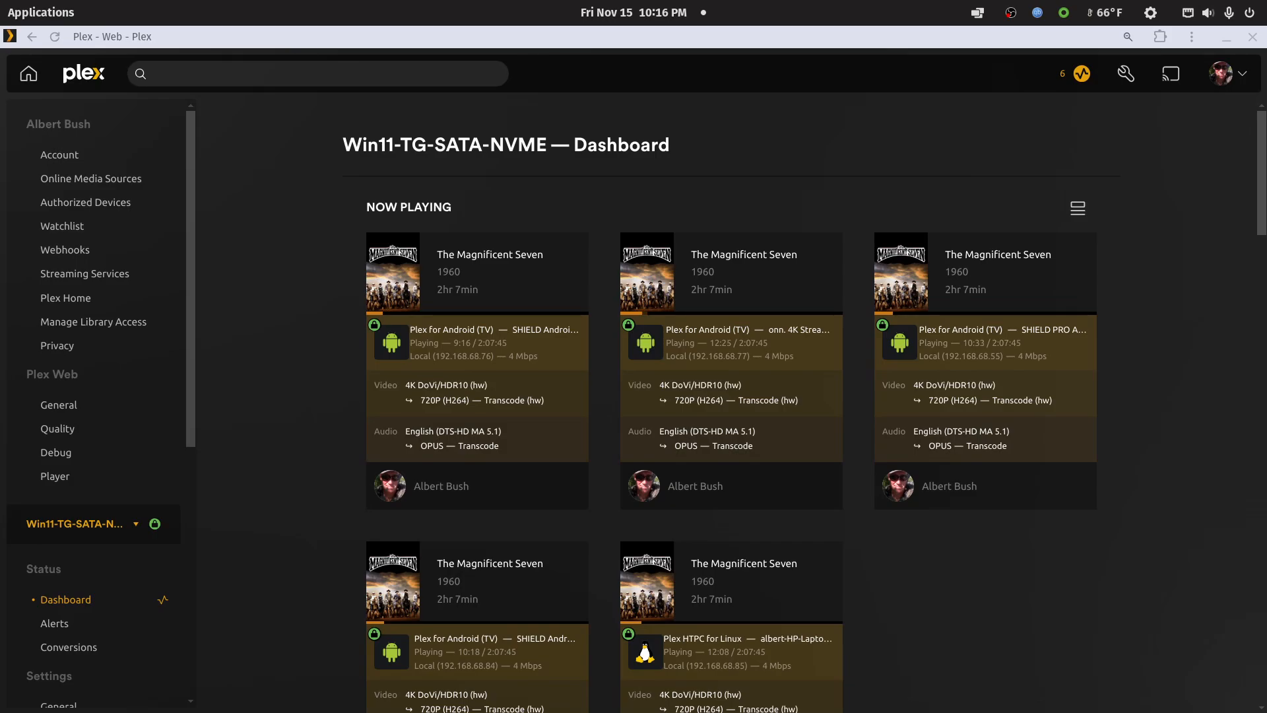
scroll(down, 3)
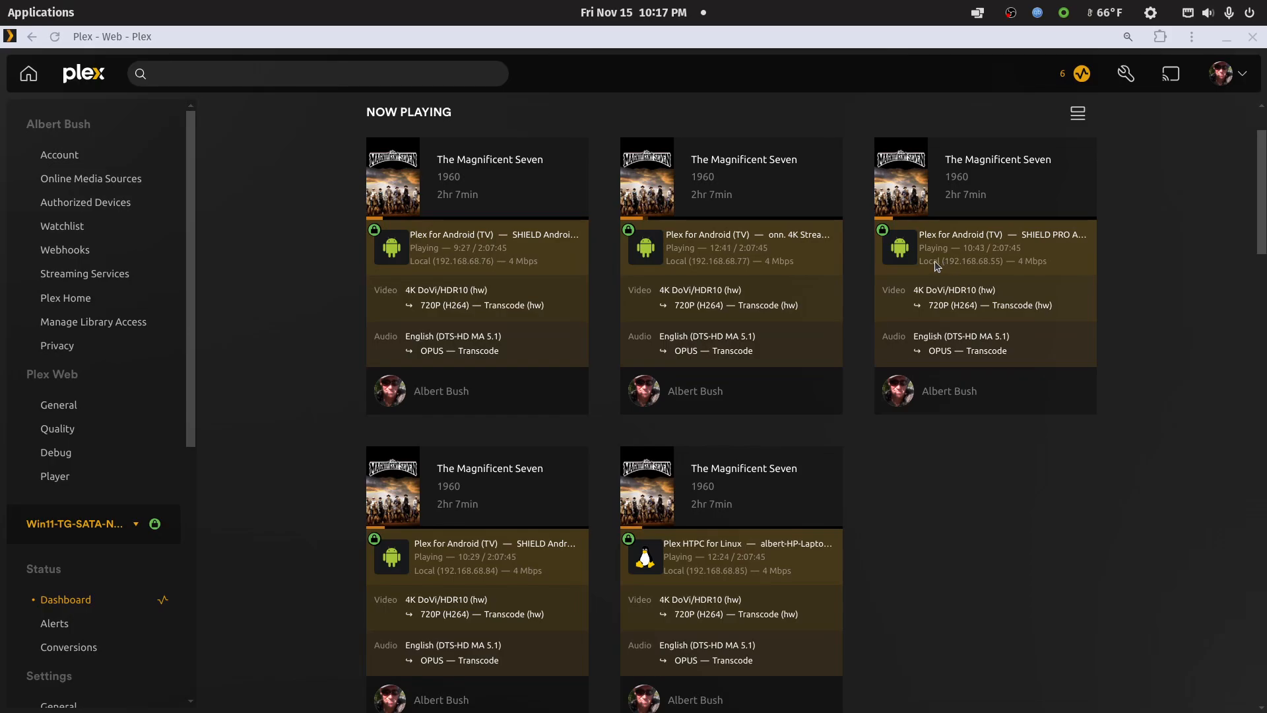
mouse_move(1007, 610)
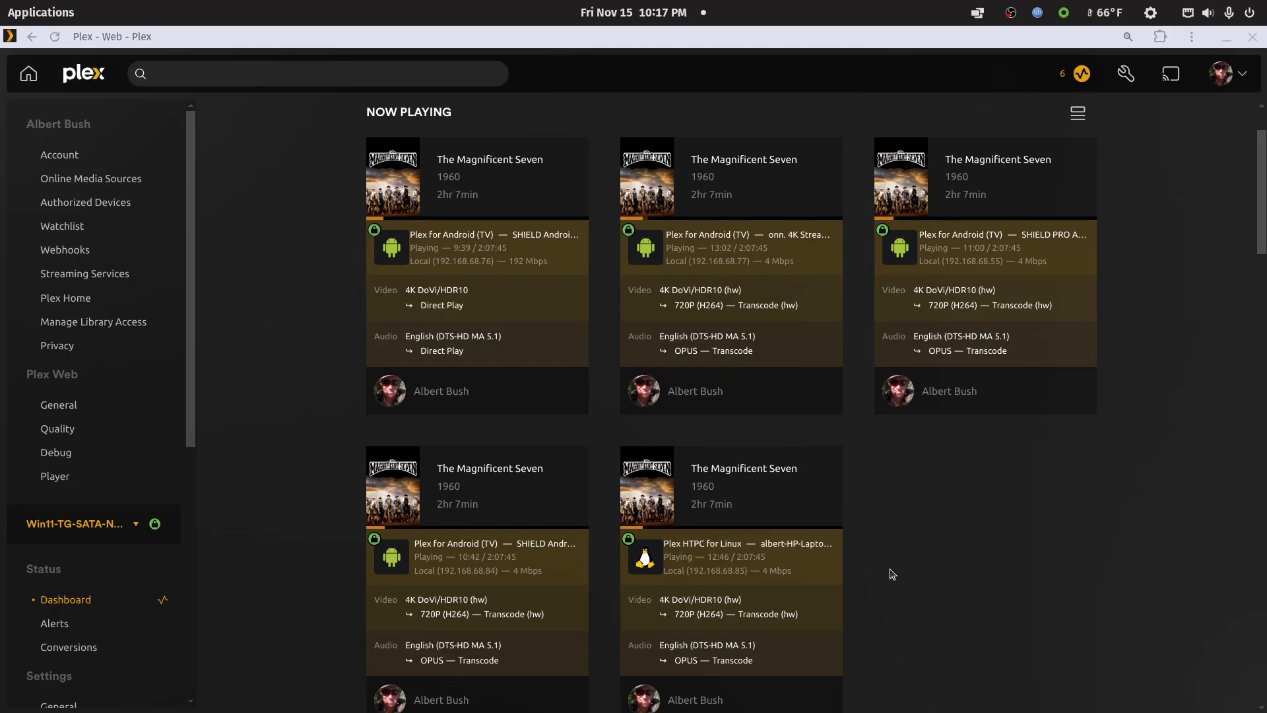
mouse_move(907, 579)
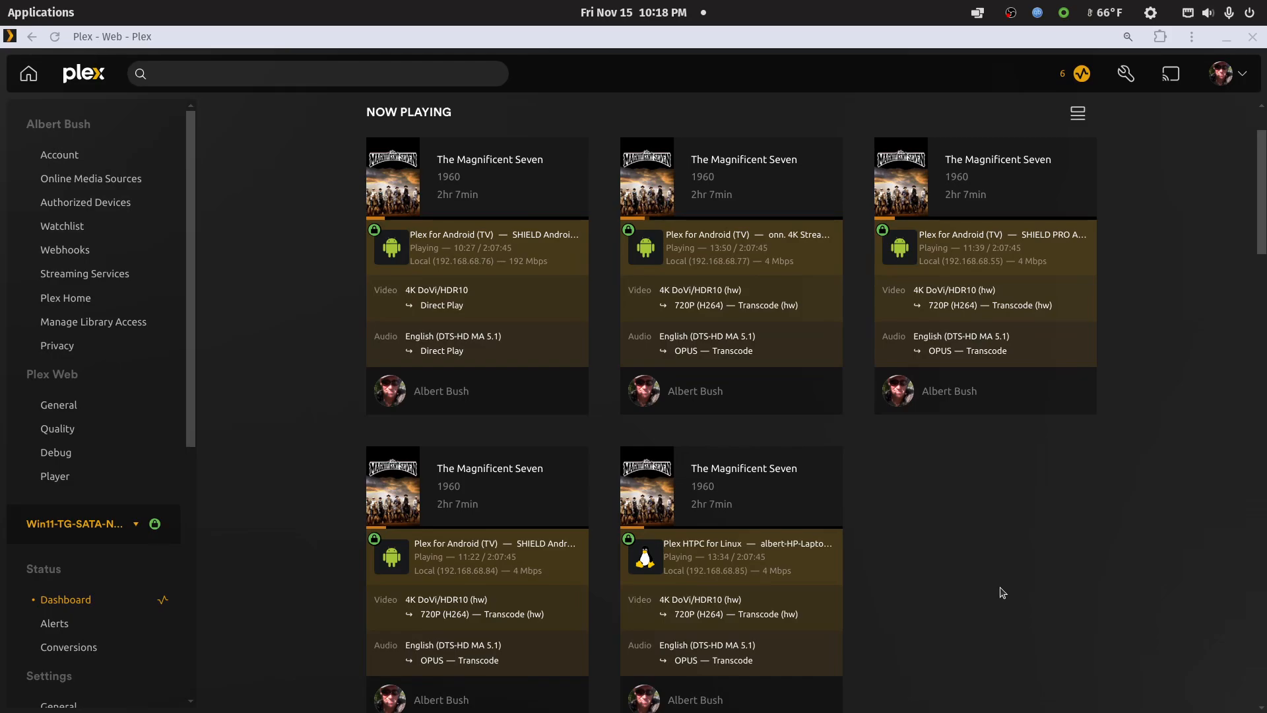
mouse_move(1014, 585)
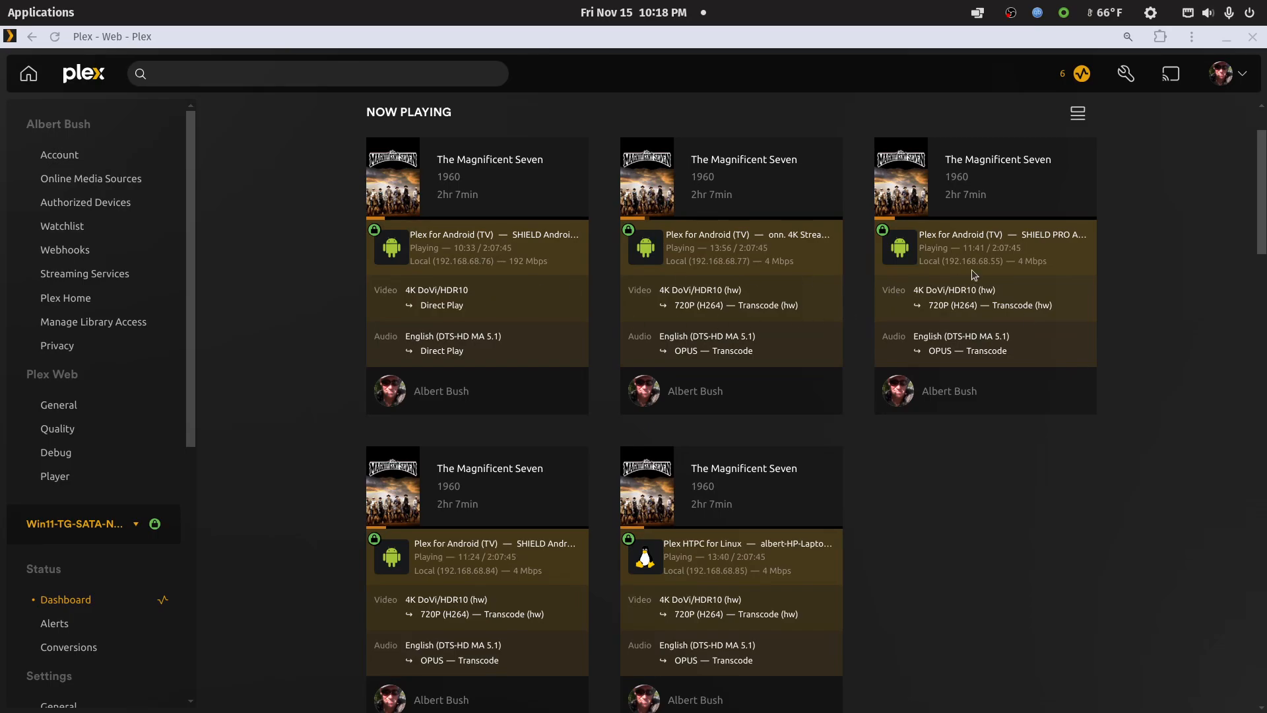
mouse_move(908, 318)
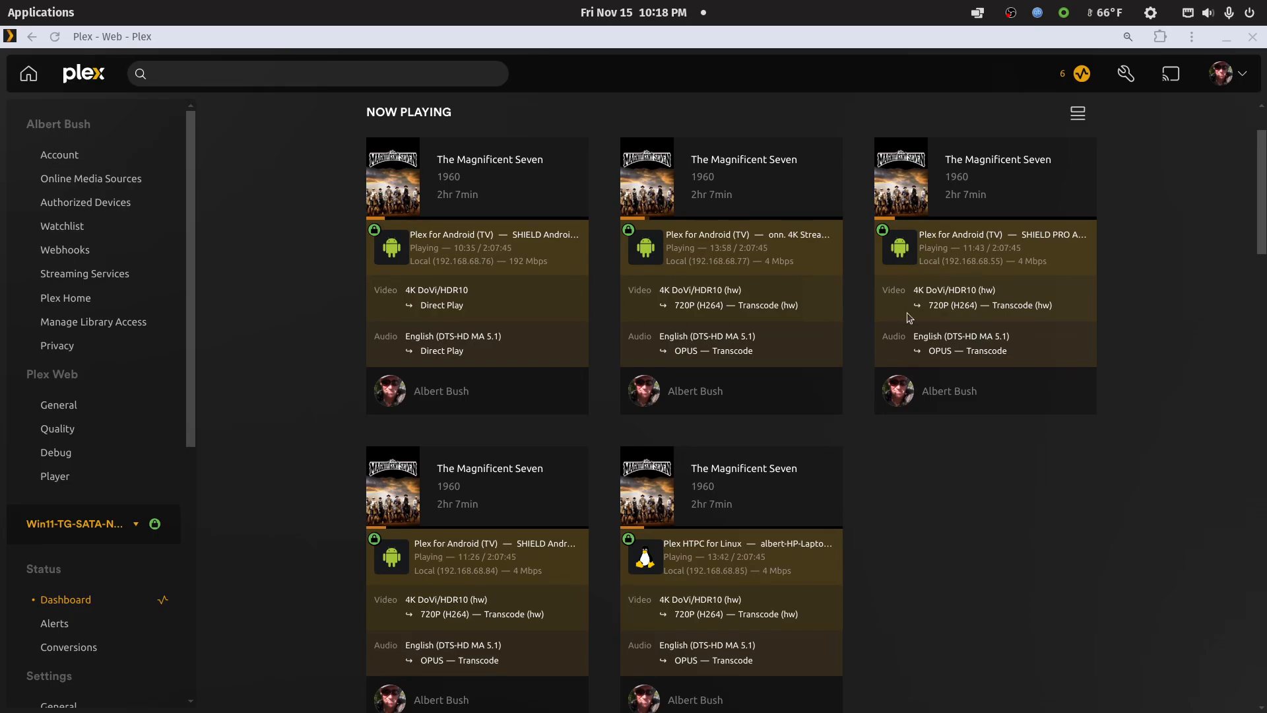